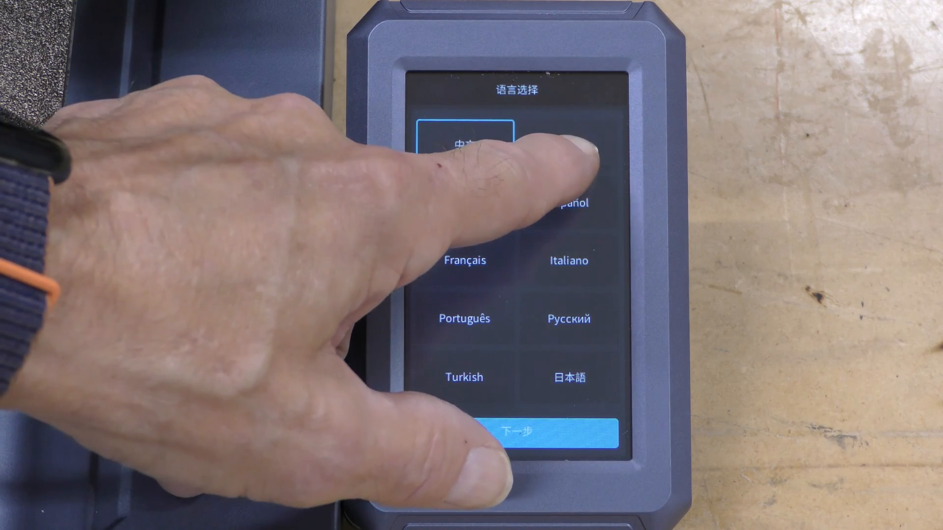
Step: Choose English as the interface language, accept the privacy policy and continue past network setup
{"action": "left_click", "coordinate": [569, 145]}
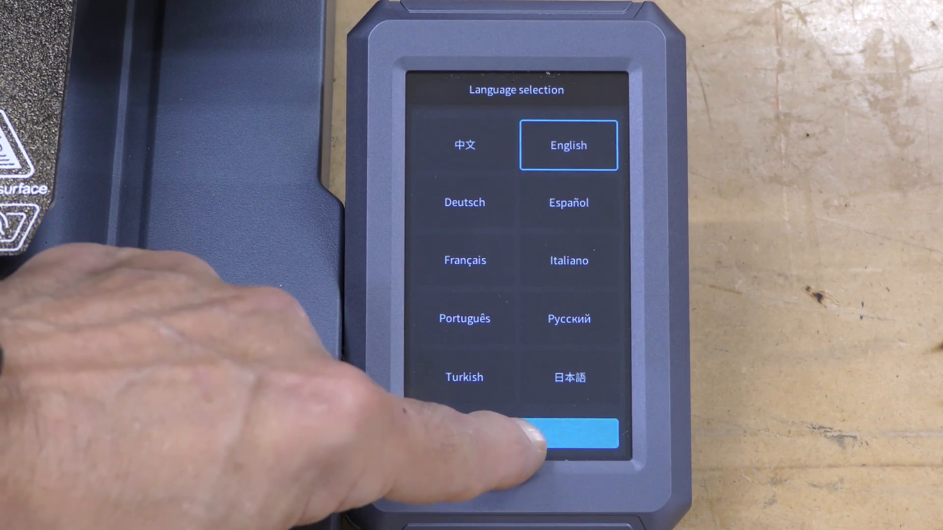
{"action": "left_click", "coordinate": [580, 438]}
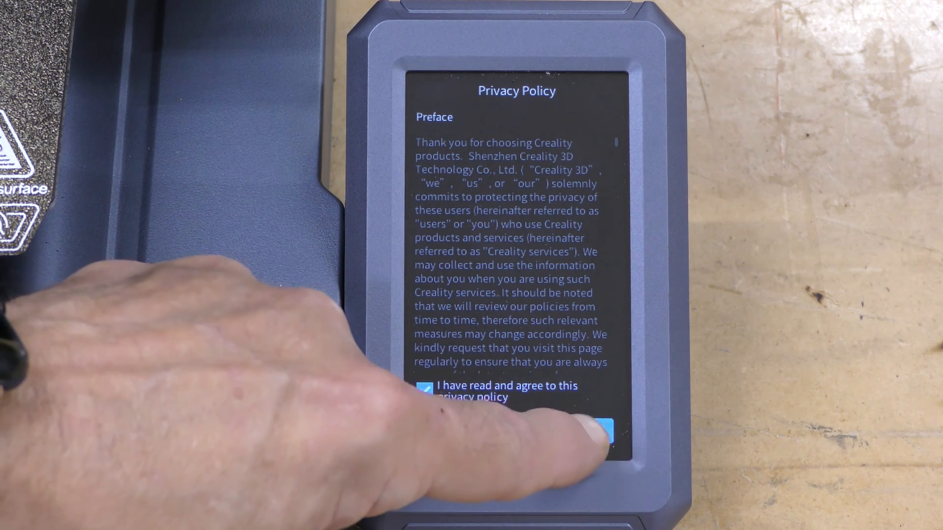
{"action": "left_click", "coordinate": [610, 428]}
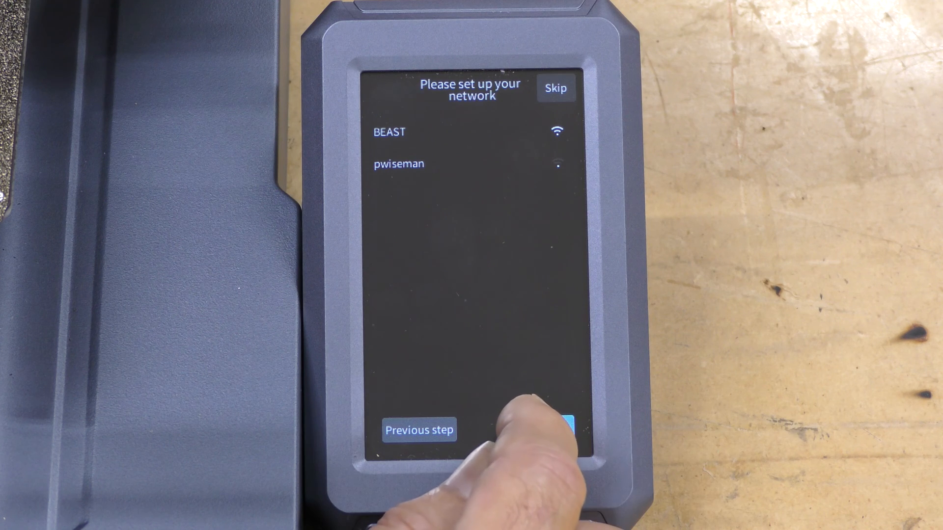
{"action": "left_click", "coordinate": [568, 428]}
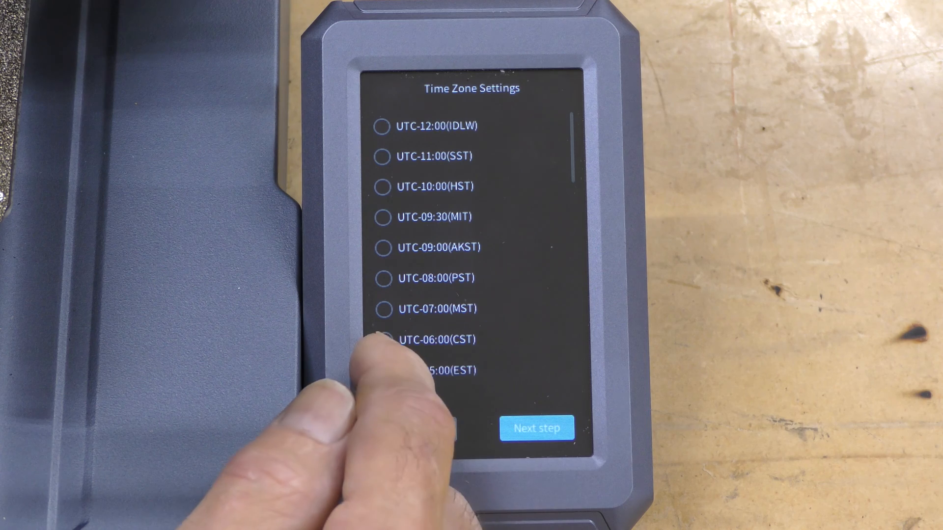
Step: Select the UTC-05:00 (EST) time zone and continue past Creality Cloud binding to the self-check welcome
{"action": "left_click", "coordinate": [385, 371]}
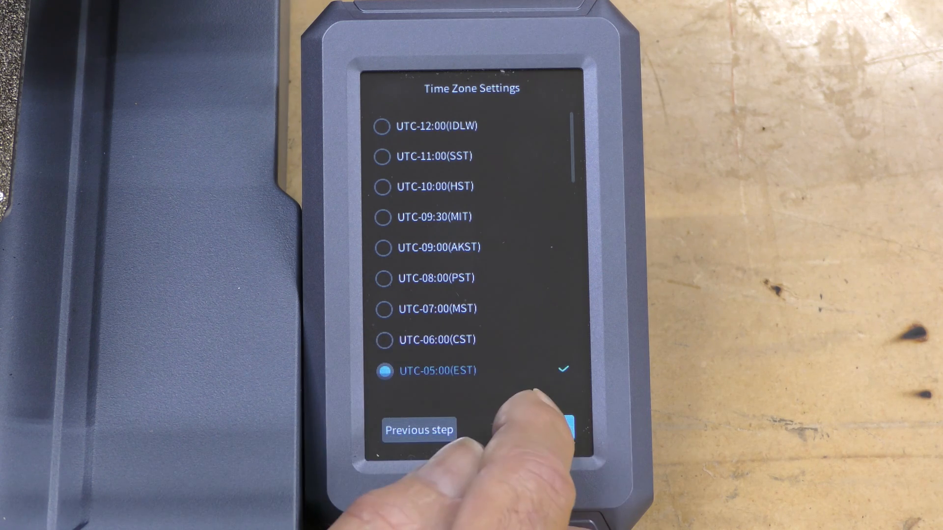
{"action": "left_click", "coordinate": [573, 424]}
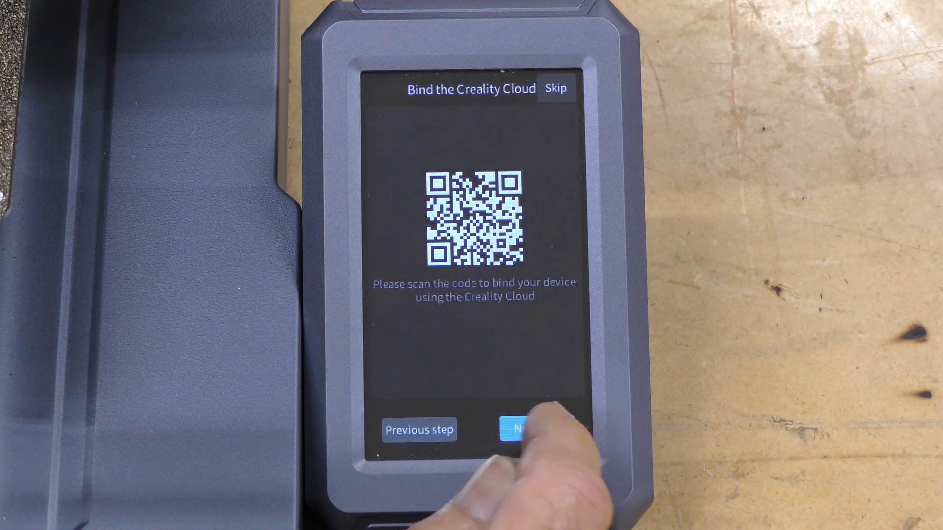
{"action": "left_click", "coordinate": [522, 428]}
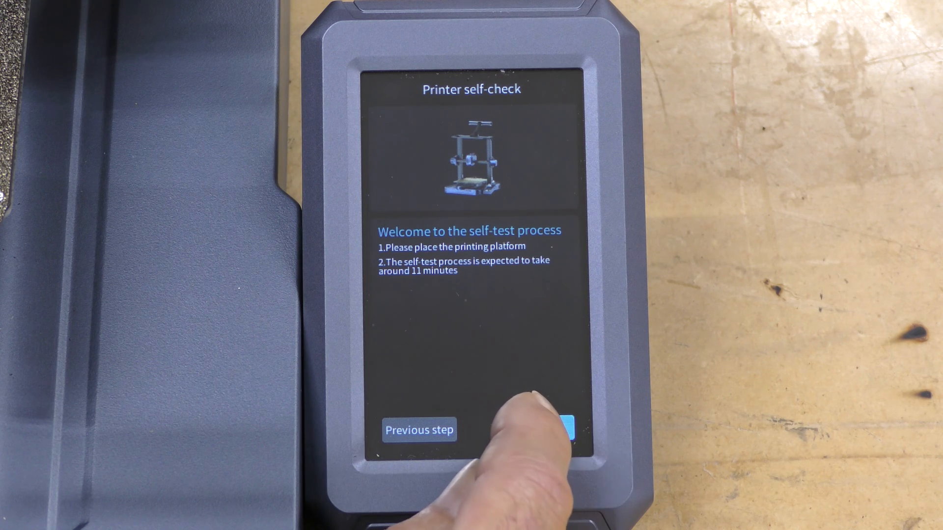
Step: Start the printer self-check to complete the initial setup
{"action": "left_click", "coordinate": [572, 429]}
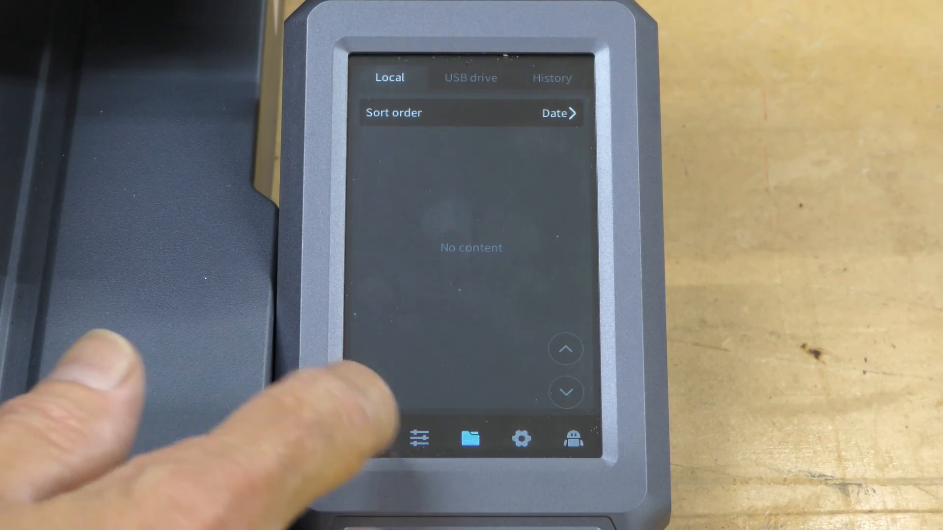
Step: Show the Movement/Temp. control page with its axis and temperature controls
{"action": "left_click", "coordinate": [371, 448]}
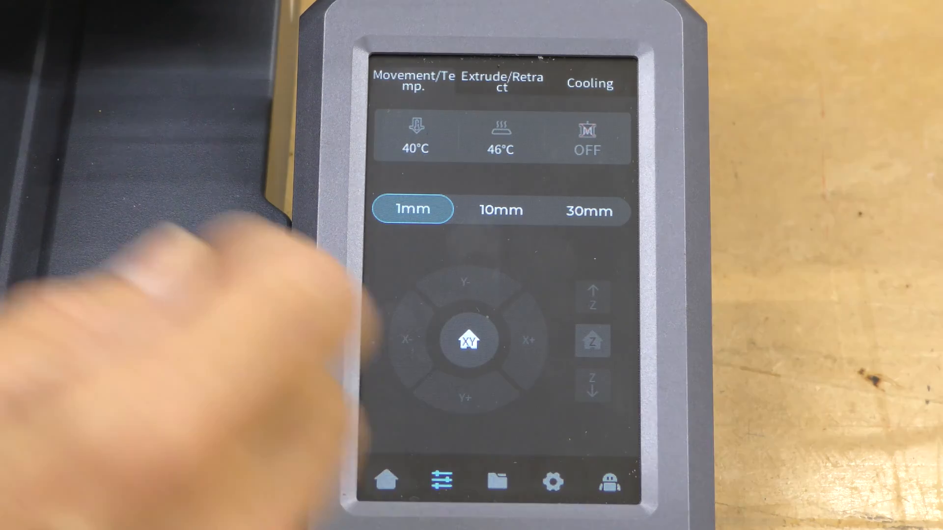
Step: Return to the home screen temperature graph showing the nozzle cooling
{"action": "left_click", "coordinate": [498, 79]}
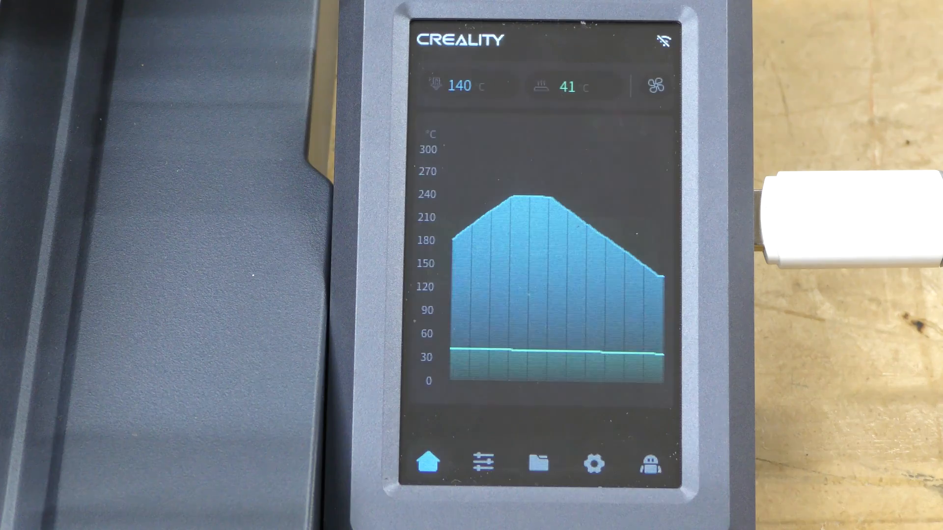
Step: Select 3DBenchy-20m_PLA from the USB drive, untick Calibration and start the print
{"action": "left_click", "coordinate": [481, 469]}
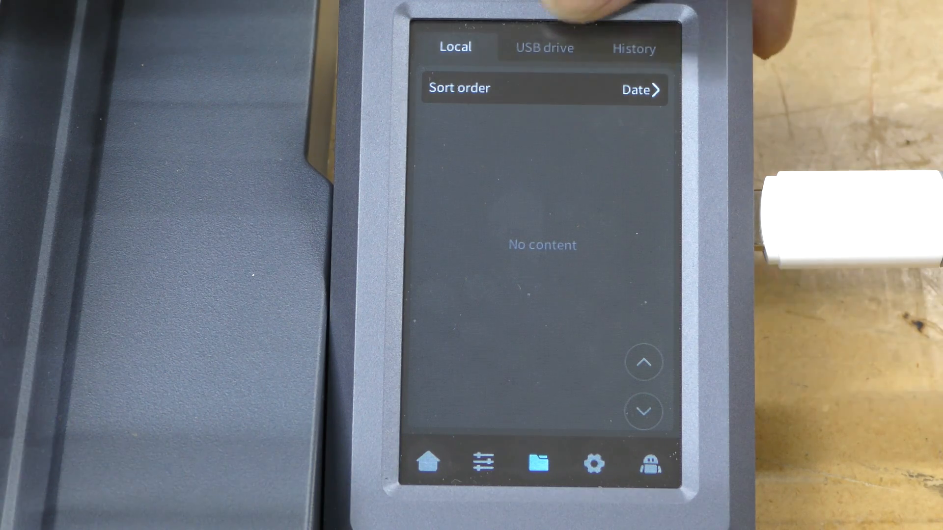
{"action": "left_click", "coordinate": [544, 47]}
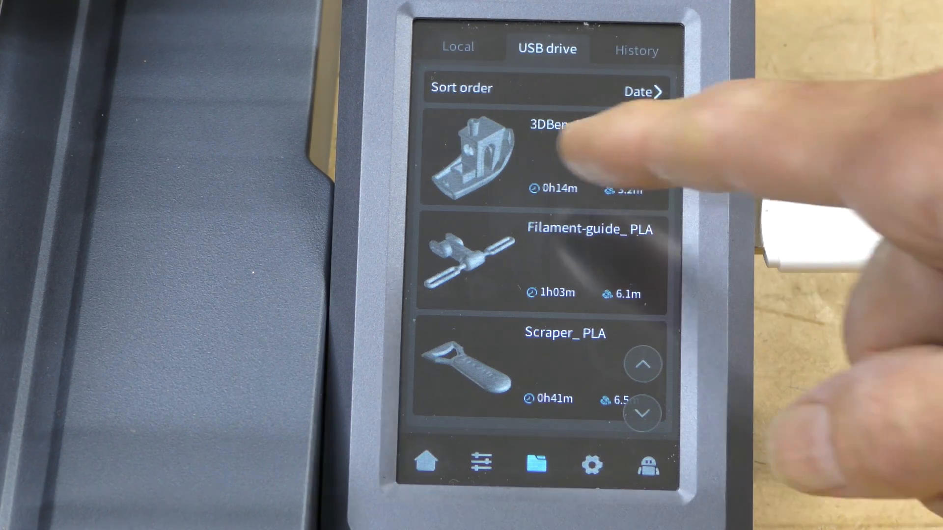
{"action": "left_click", "coordinate": [551, 147]}
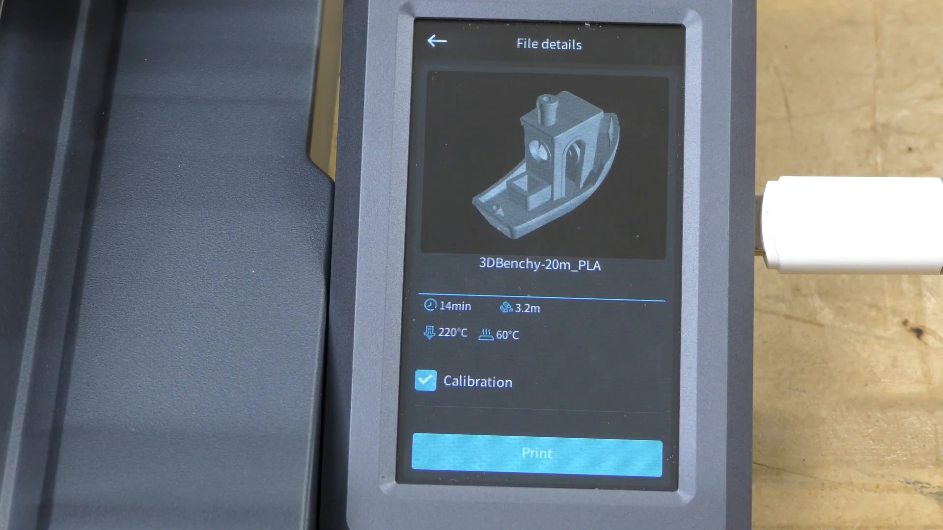
{"action": "left_click", "coordinate": [532, 452]}
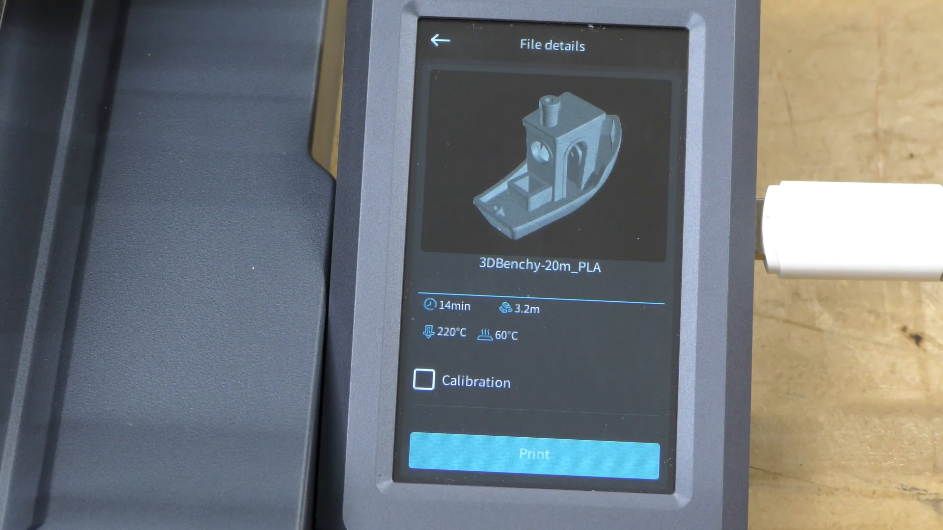
{"action": "left_click", "coordinate": [525, 458]}
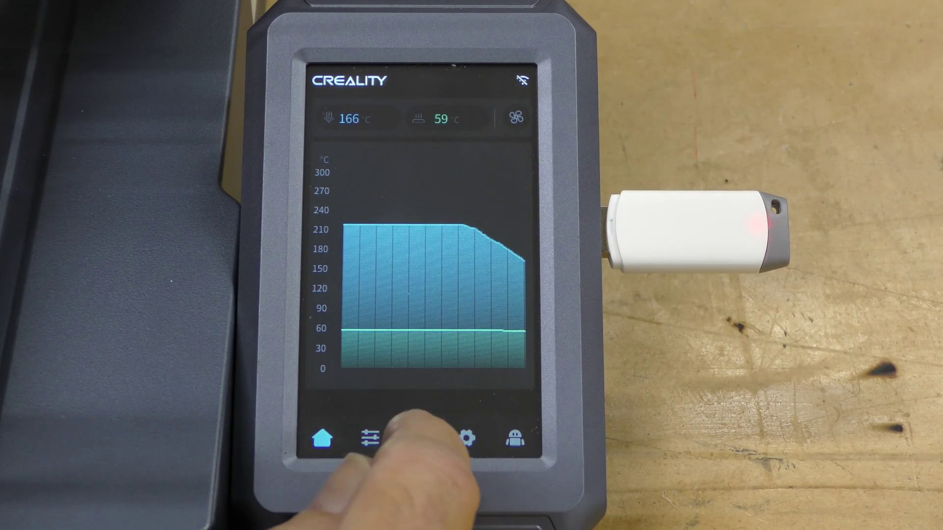
Step: Show the History tab listing 3DBenchy-20m_PLA completed in 0h20m
{"action": "left_click", "coordinate": [422, 438]}
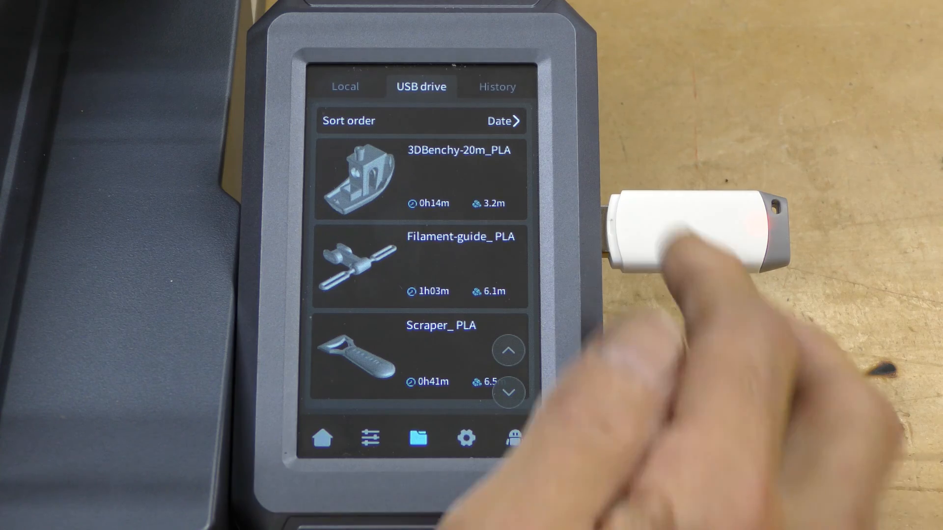
{"action": "left_click", "coordinate": [497, 87]}
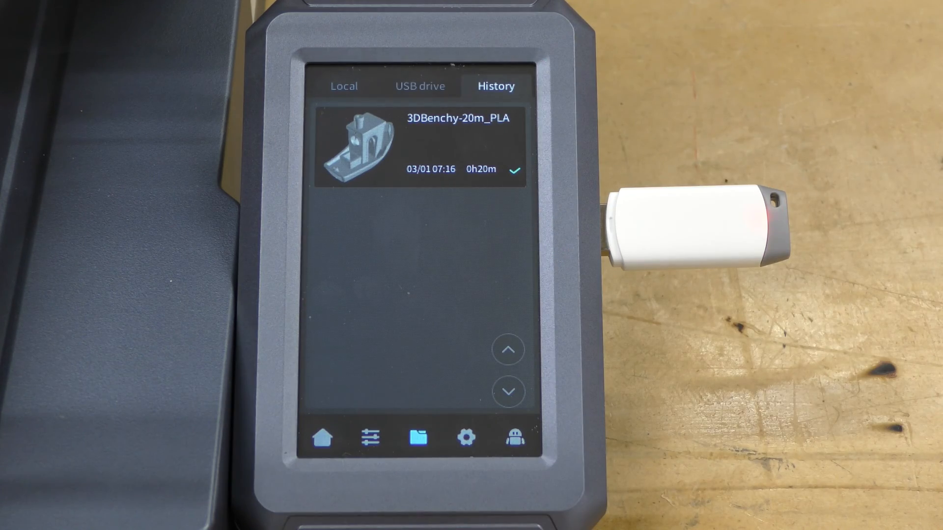